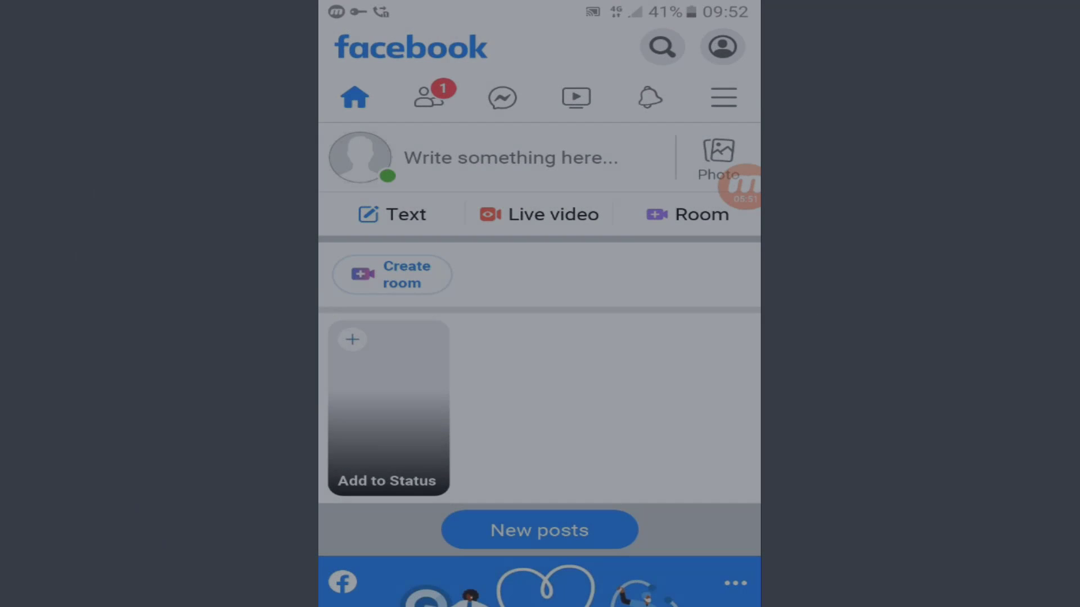
Step: Publish a new post reading 'Hi' from the news feed, then leave to the home screen
click(723, 47)
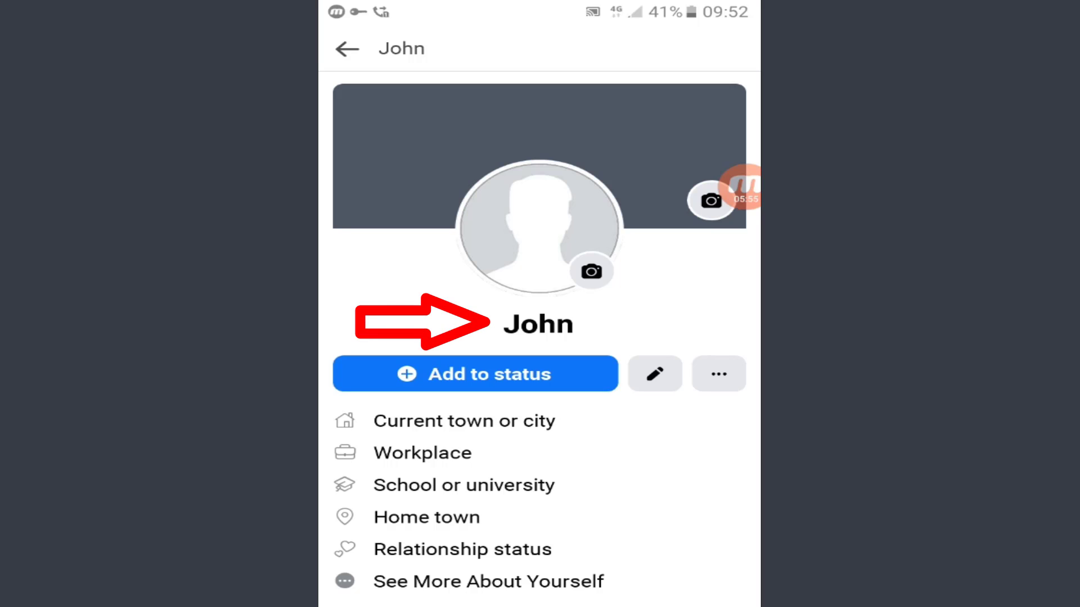
click(347, 47)
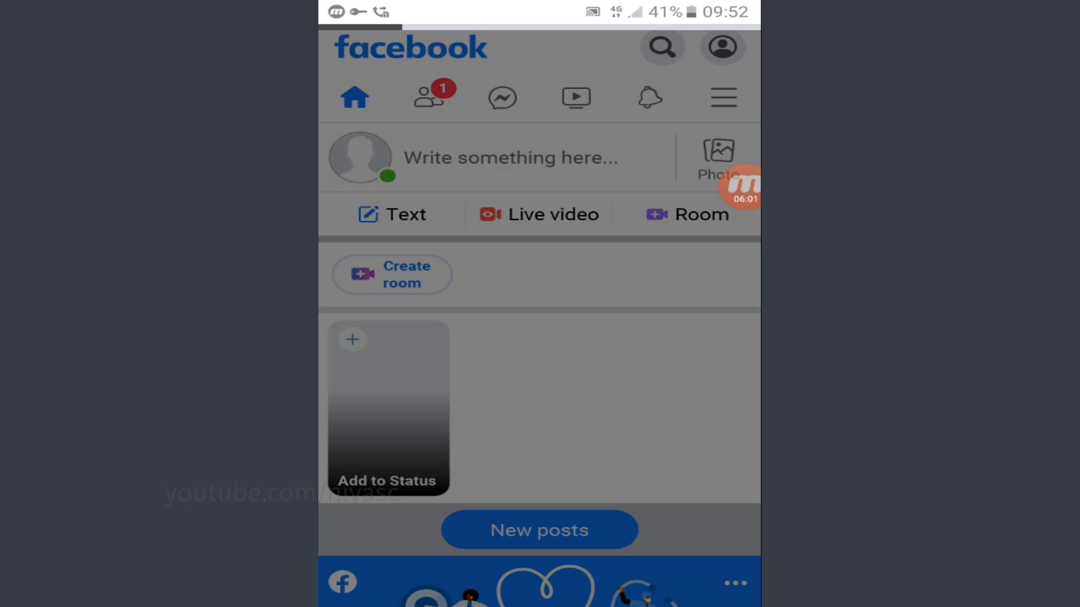
click(515, 157)
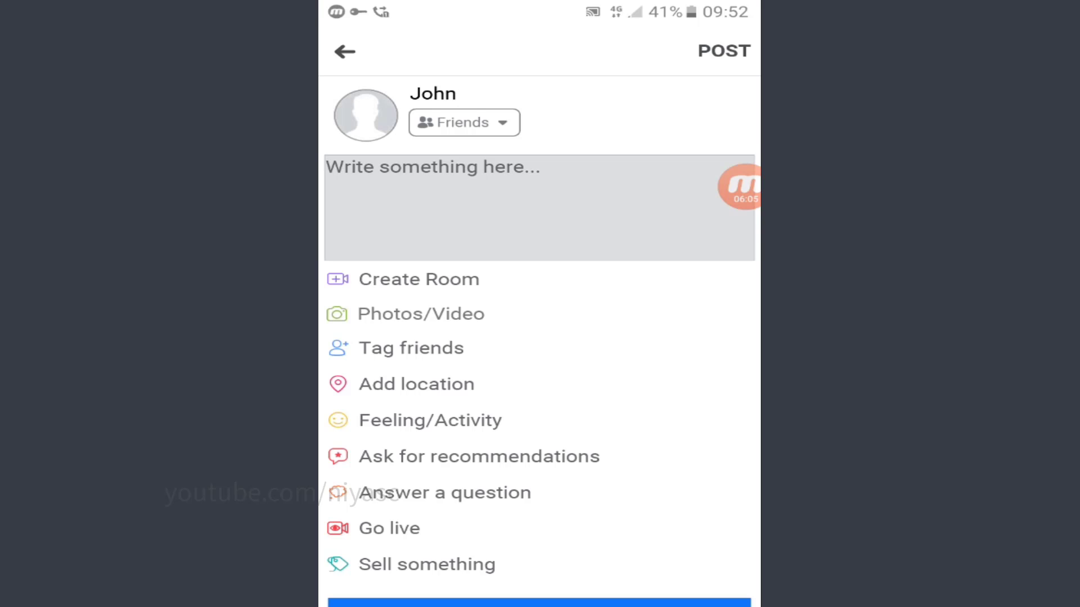
text(Hi)
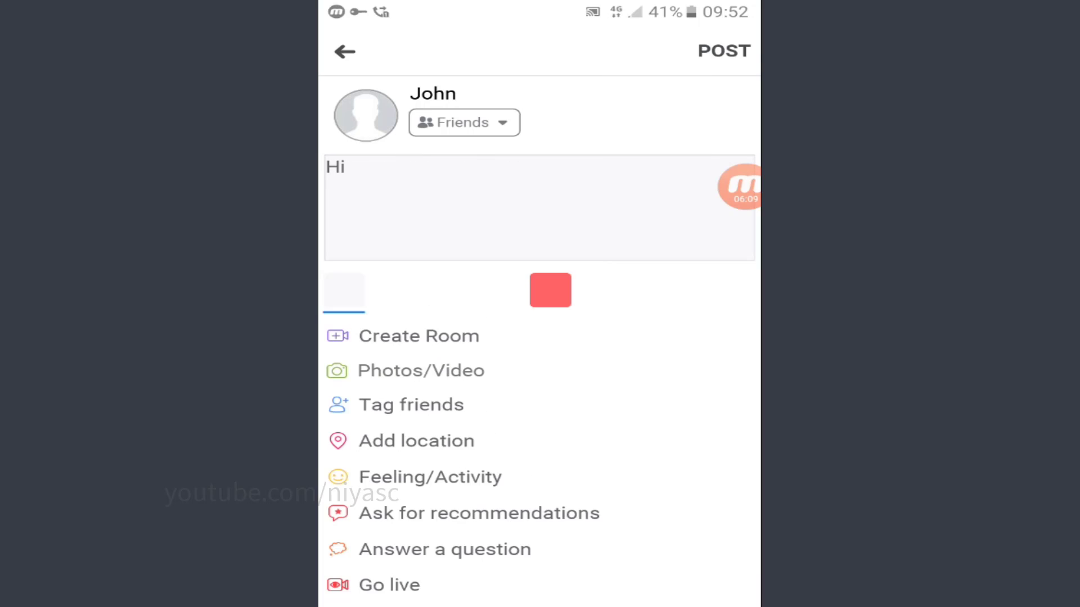
click(723, 50)
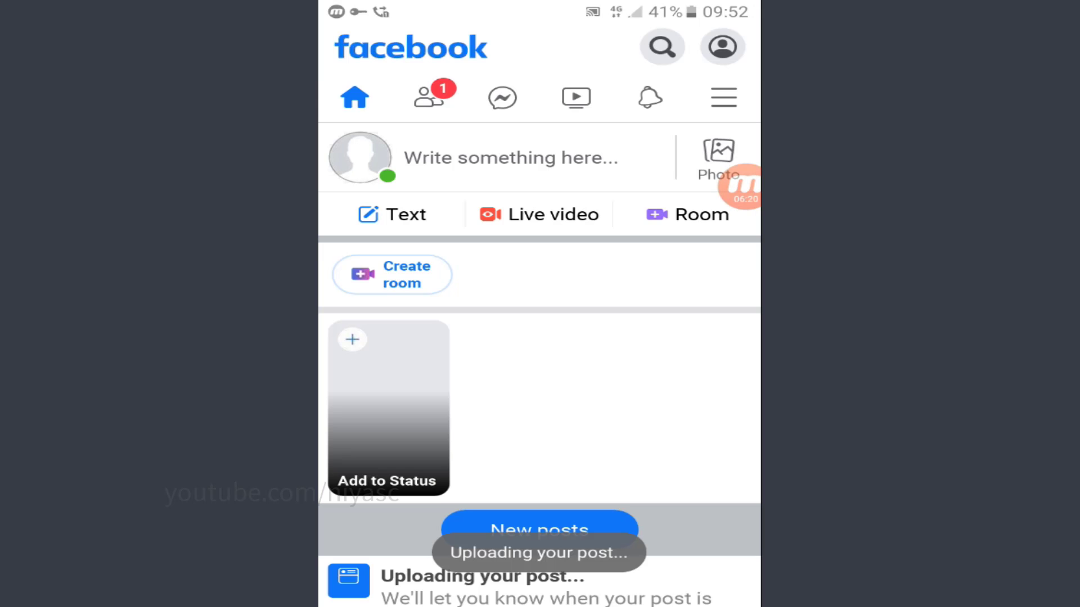
scroll(down, 3)
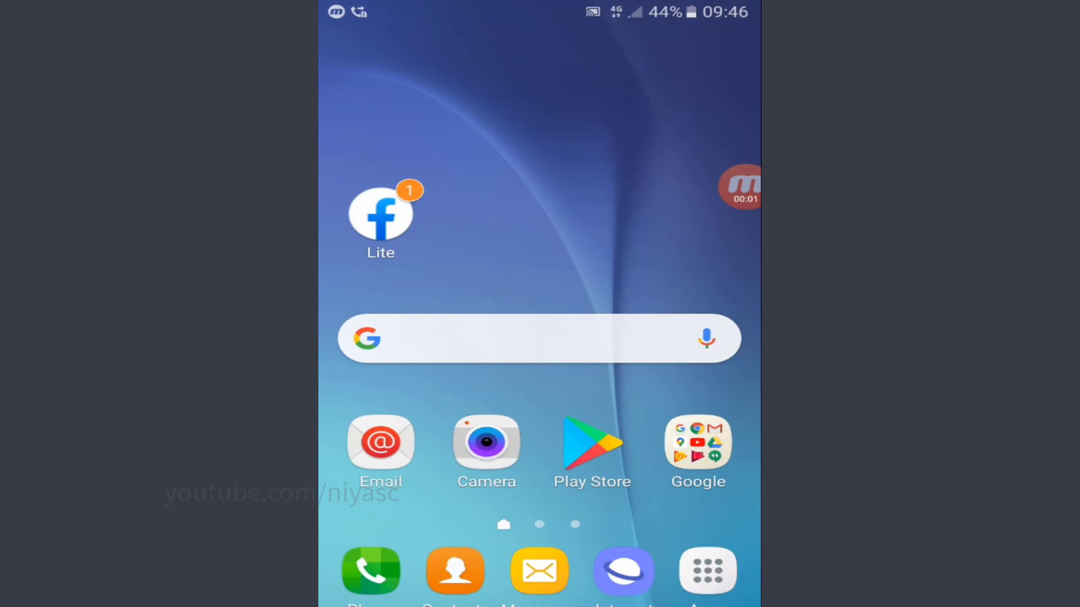
Step: Search Play Store for 'vpn indo' and install the VPN Indonesia app
click(591, 448)
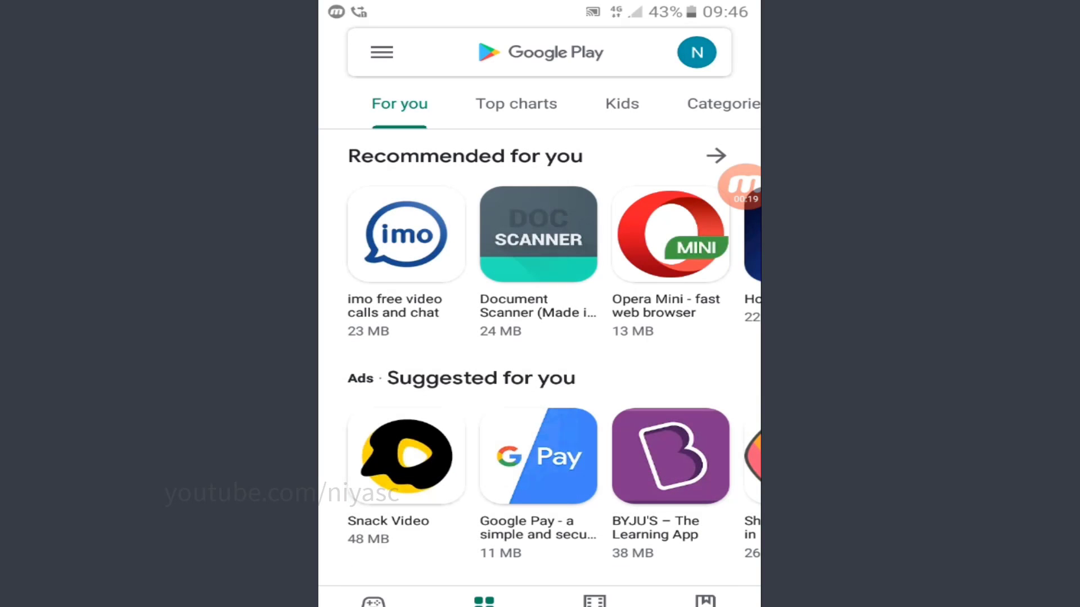
click(579, 52)
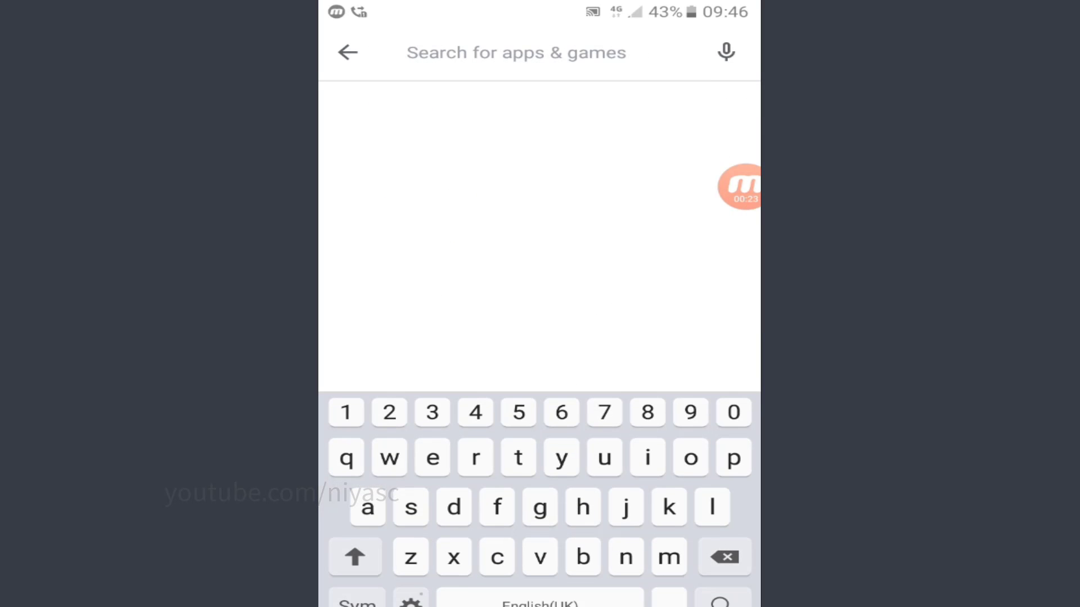
text(vpn)
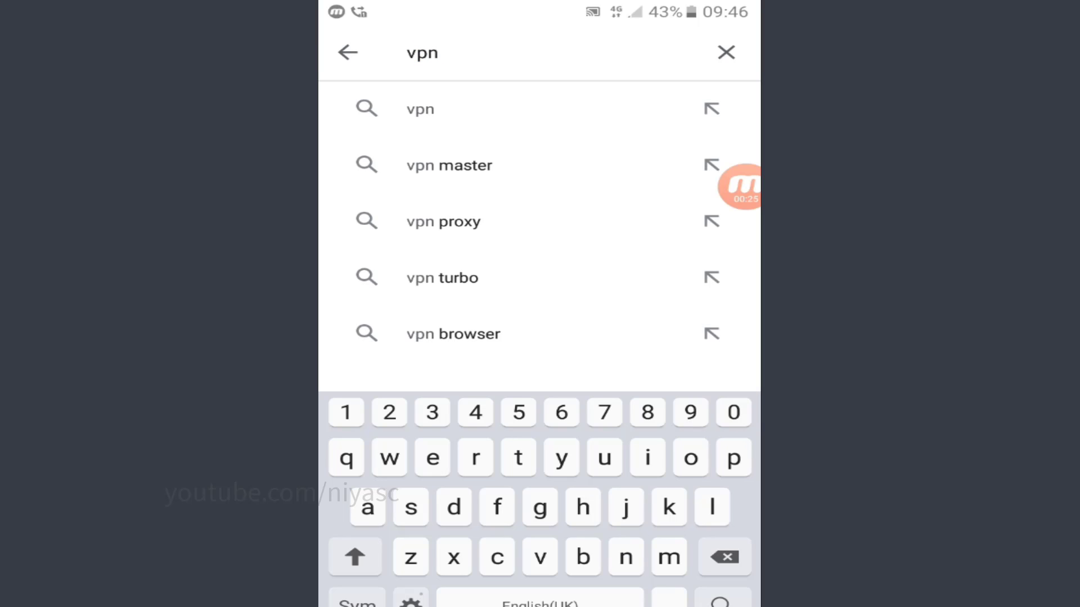
text(indo)
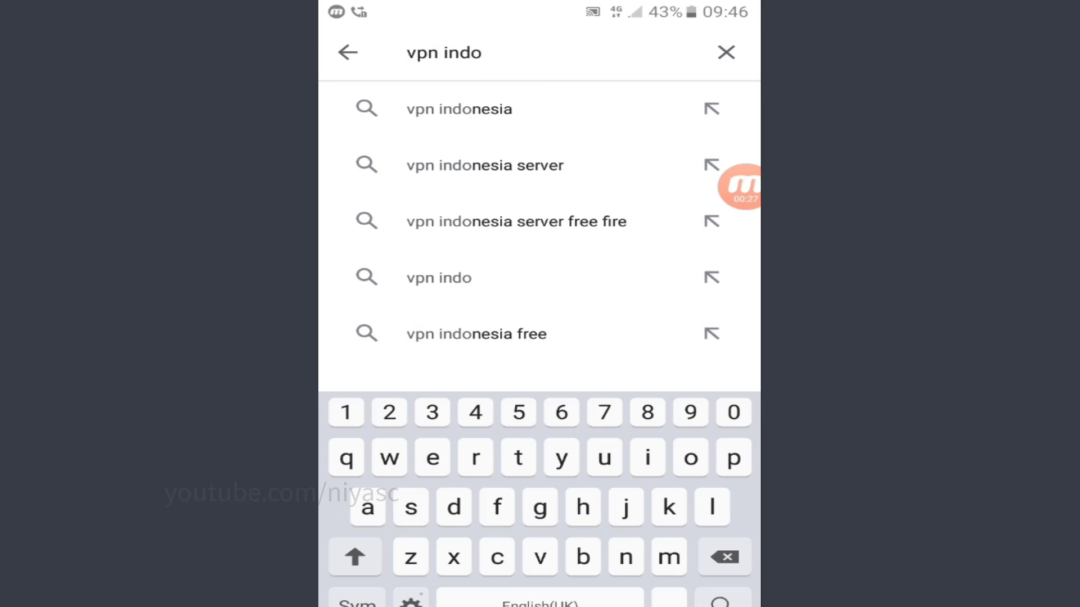
click(458, 108)
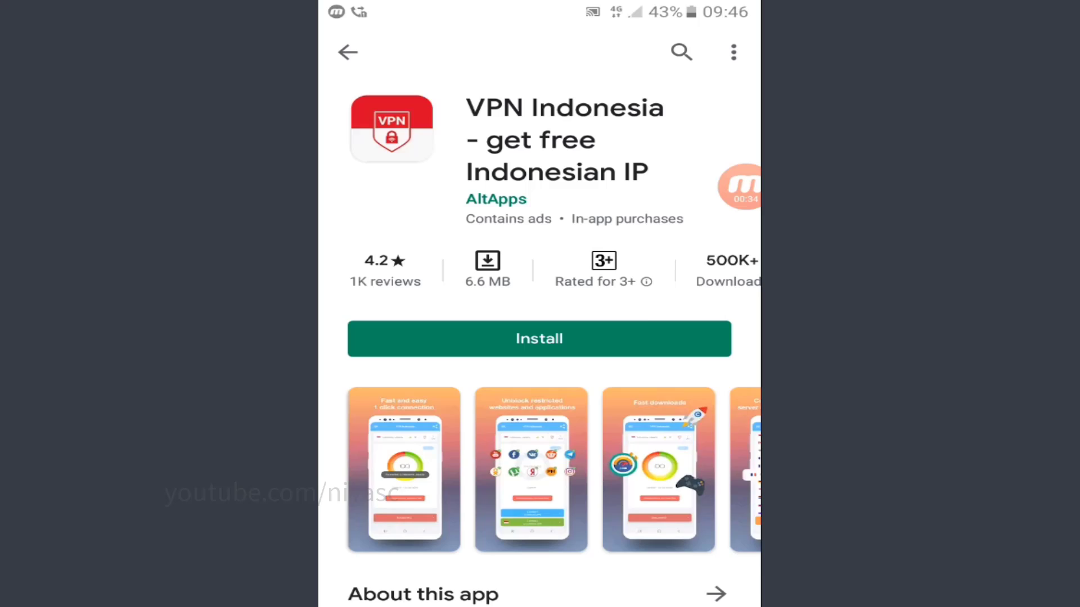
click(539, 339)
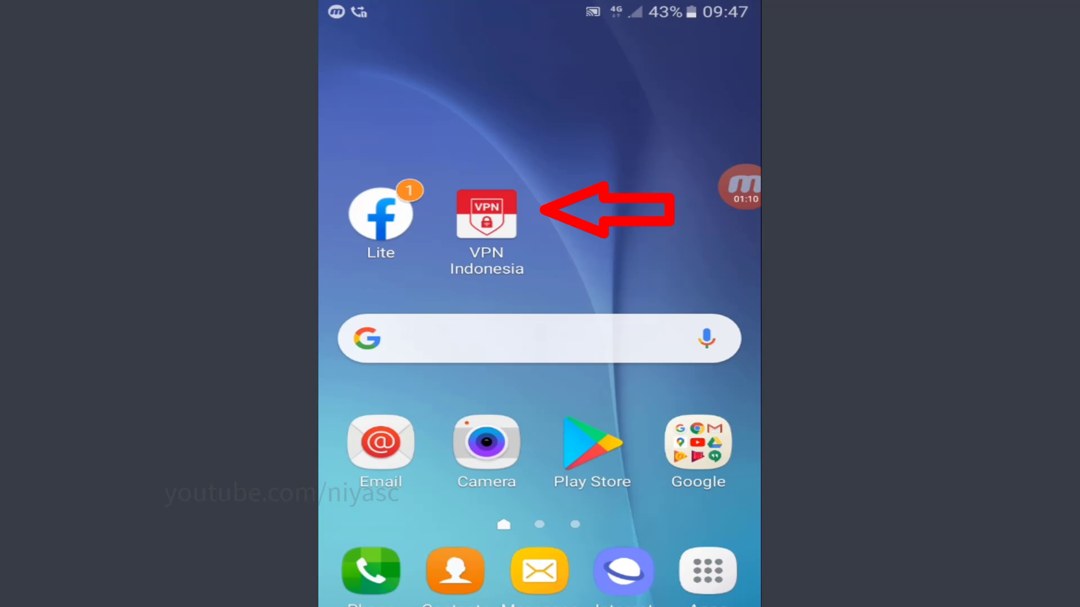
Step: Launch VPN Indonesia and connect to the Indonesia, Jakarta server, allowing the connection
click(487, 214)
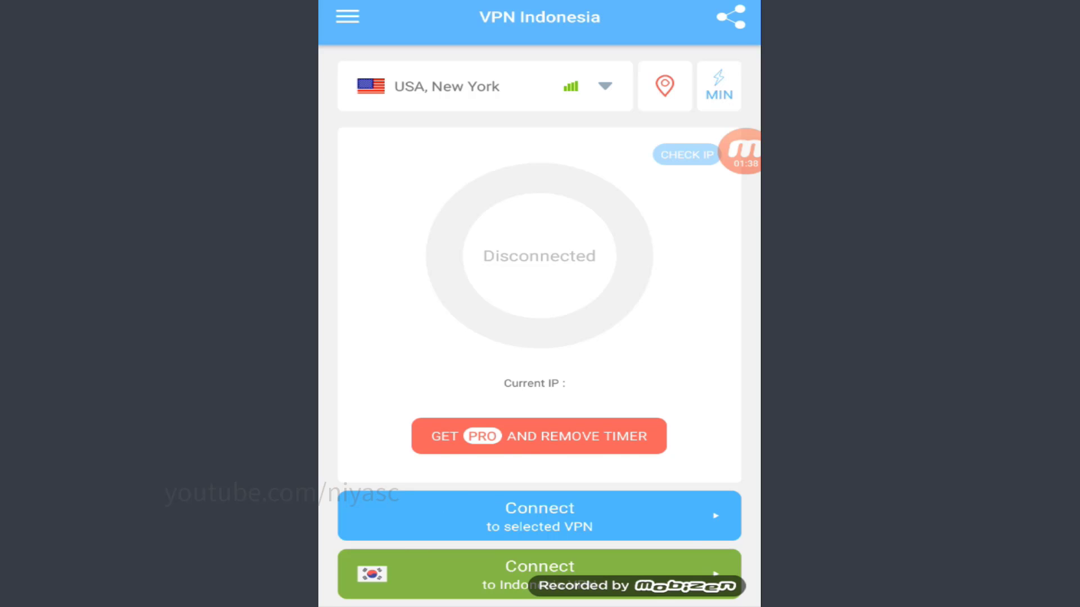
click(539, 579)
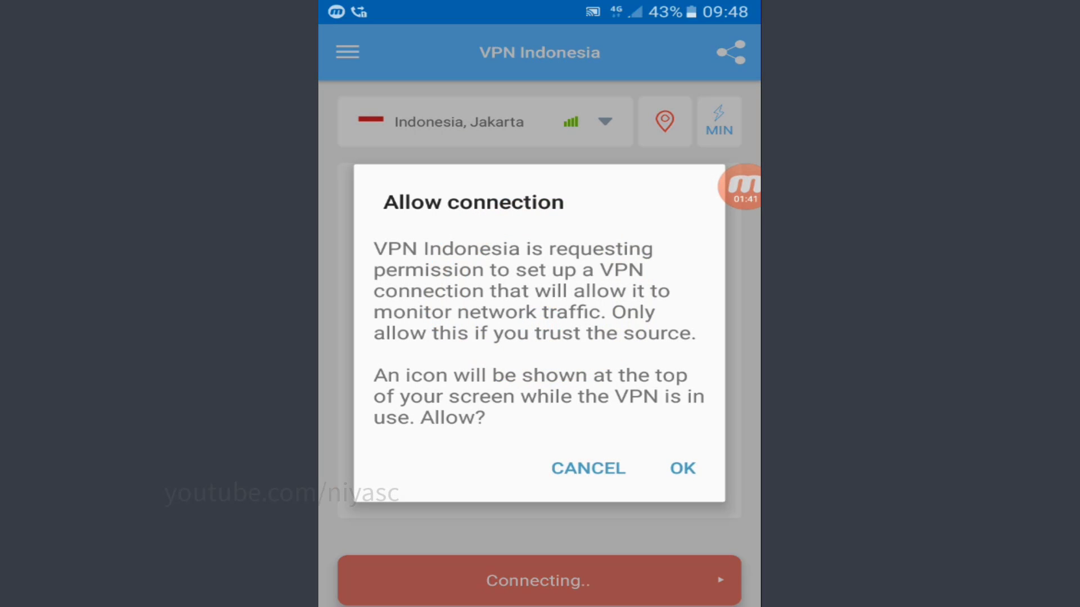
click(682, 469)
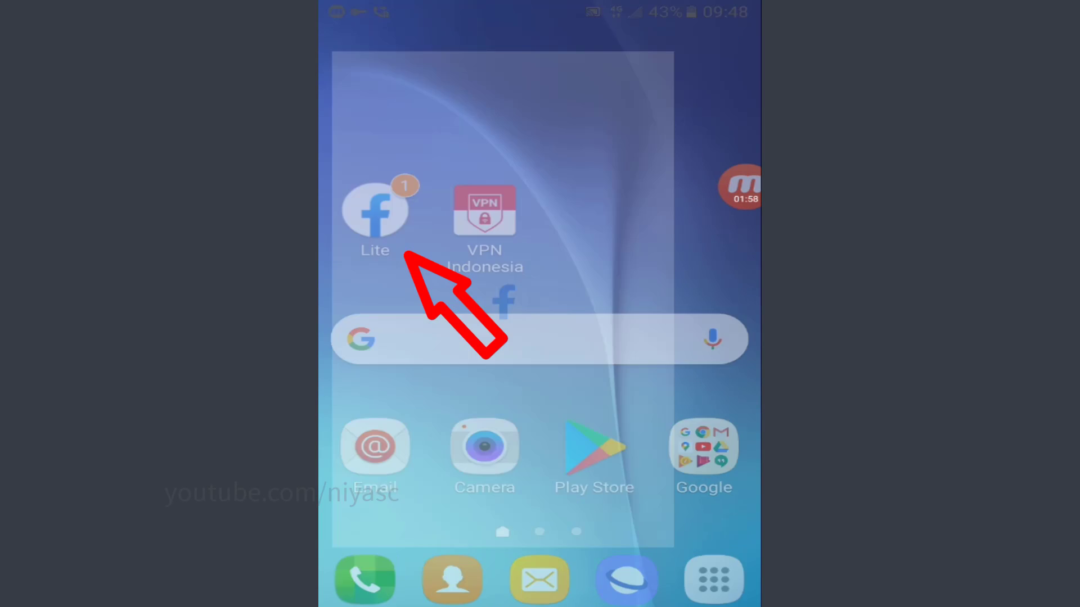
Step: Launch Facebook Lite and reach Settings from the main menu
click(374, 210)
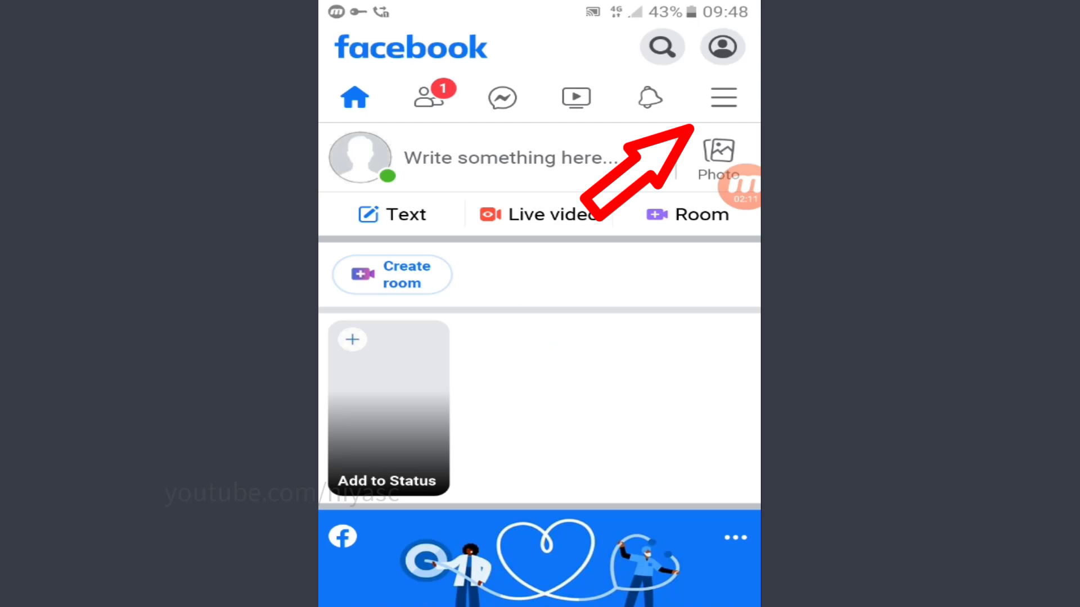
click(723, 97)
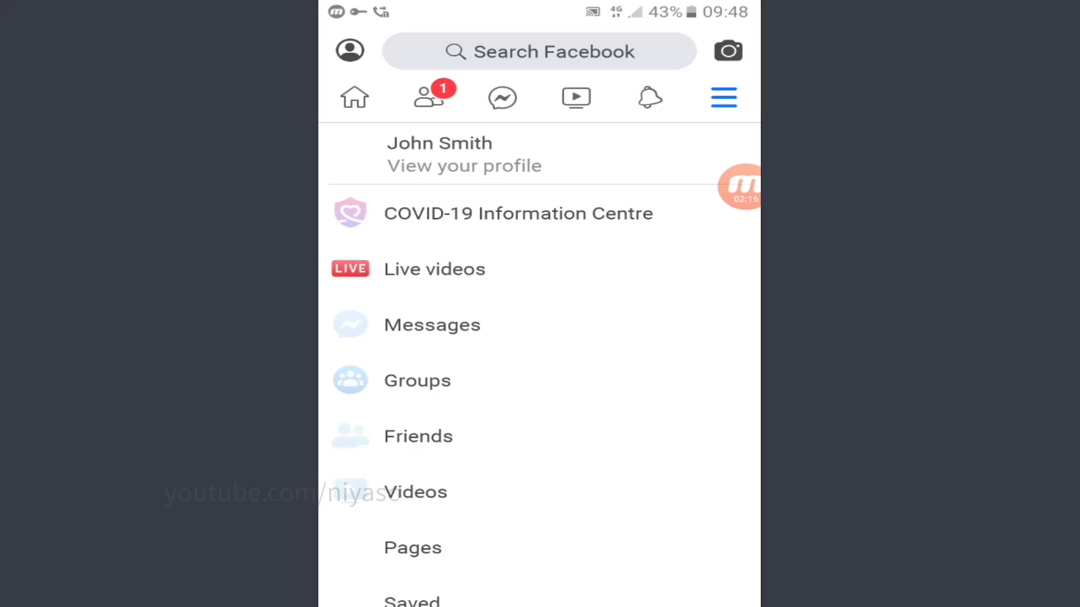
scroll(down, 3)
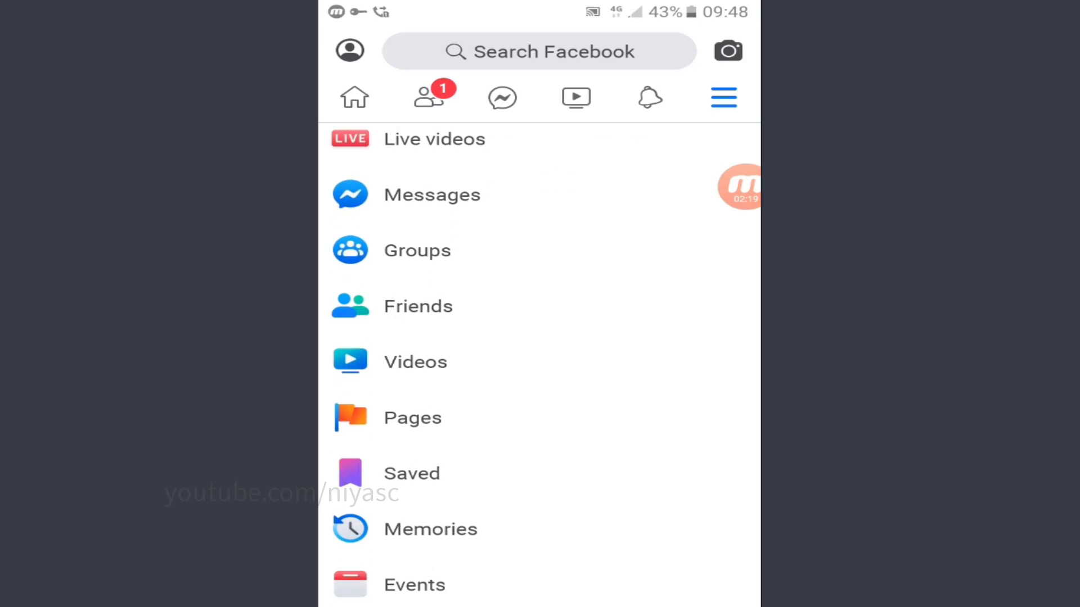
scroll(down, 3)
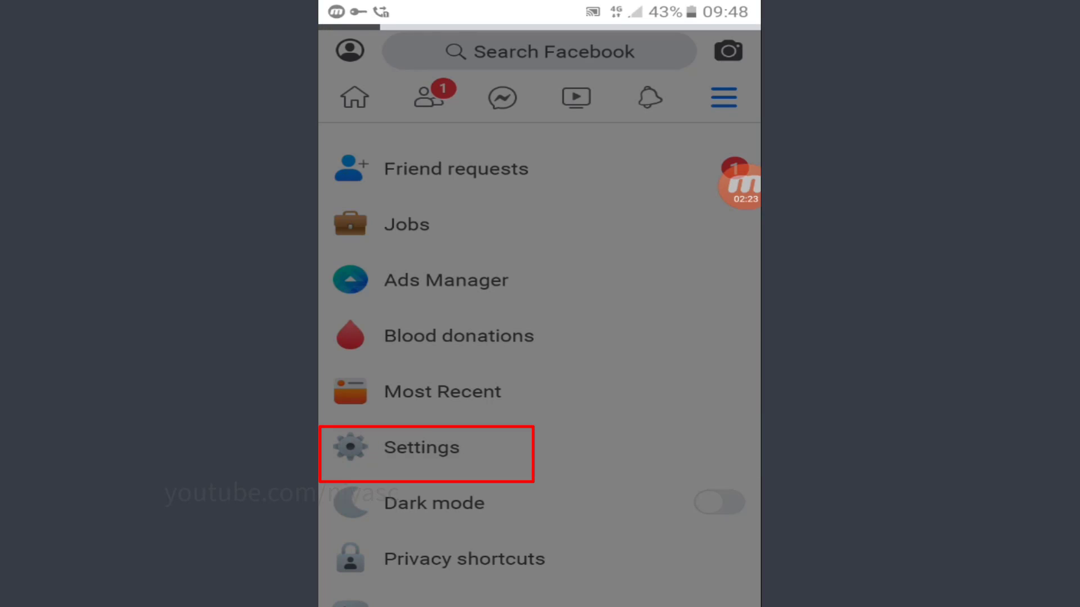
click(421, 449)
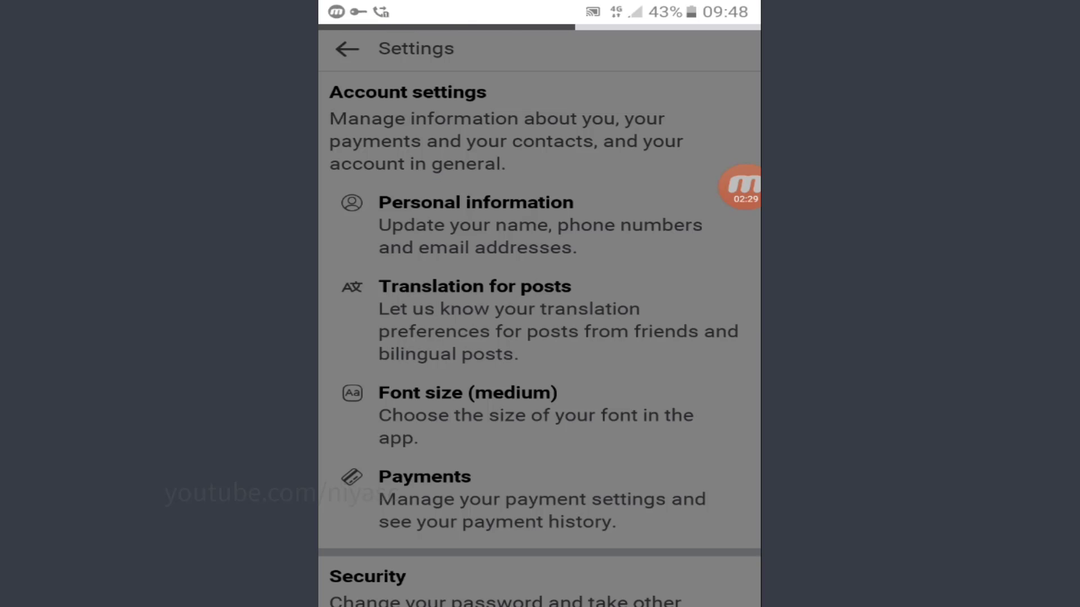
Step: Reach the Name editing form under Personal information, showing John Smith
click(477, 203)
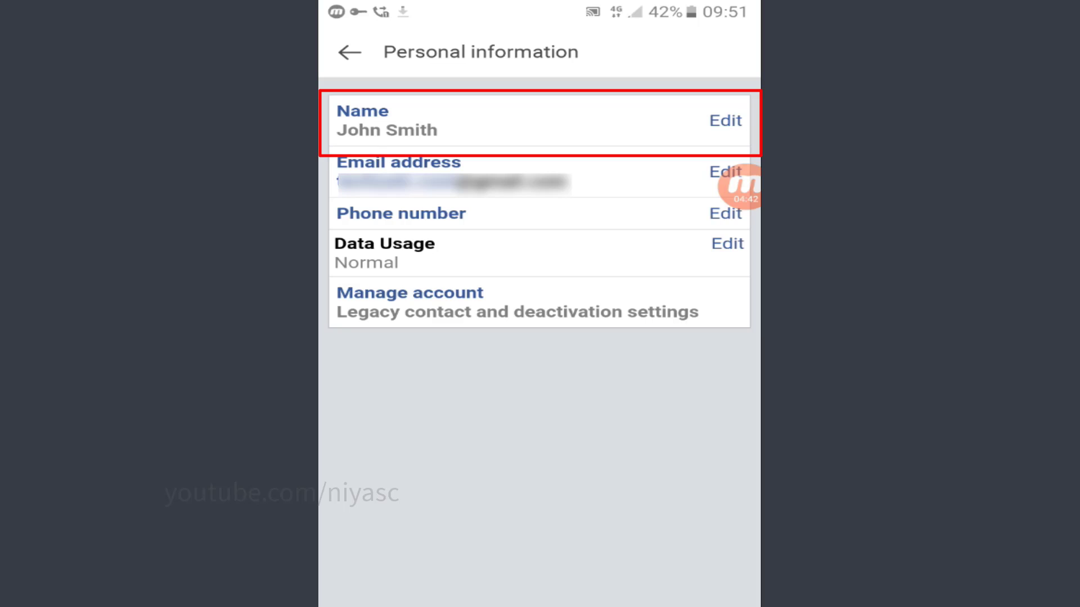
click(725, 121)
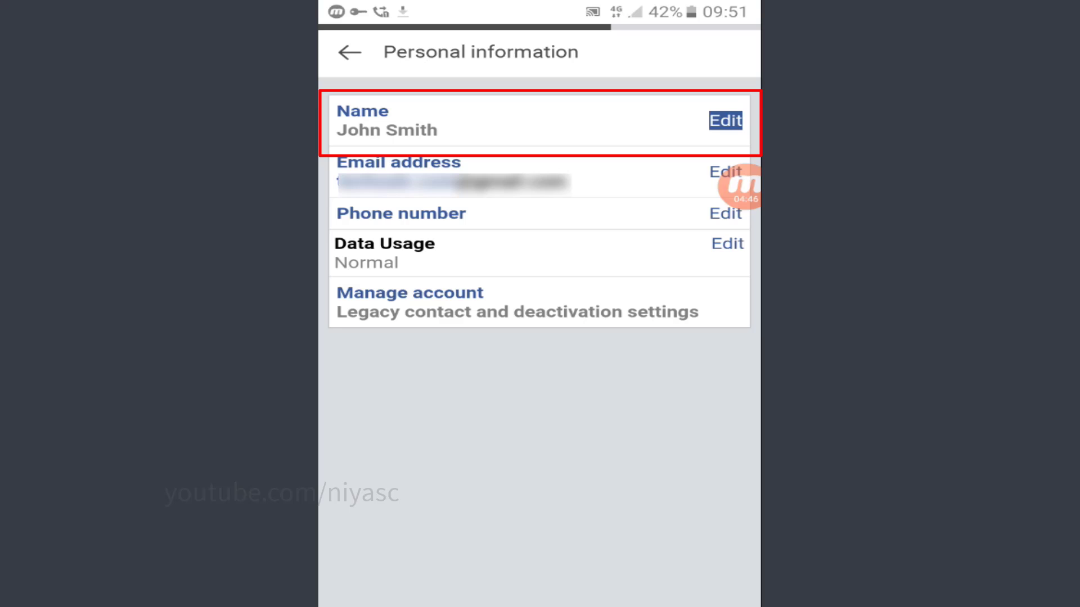
click(725, 119)
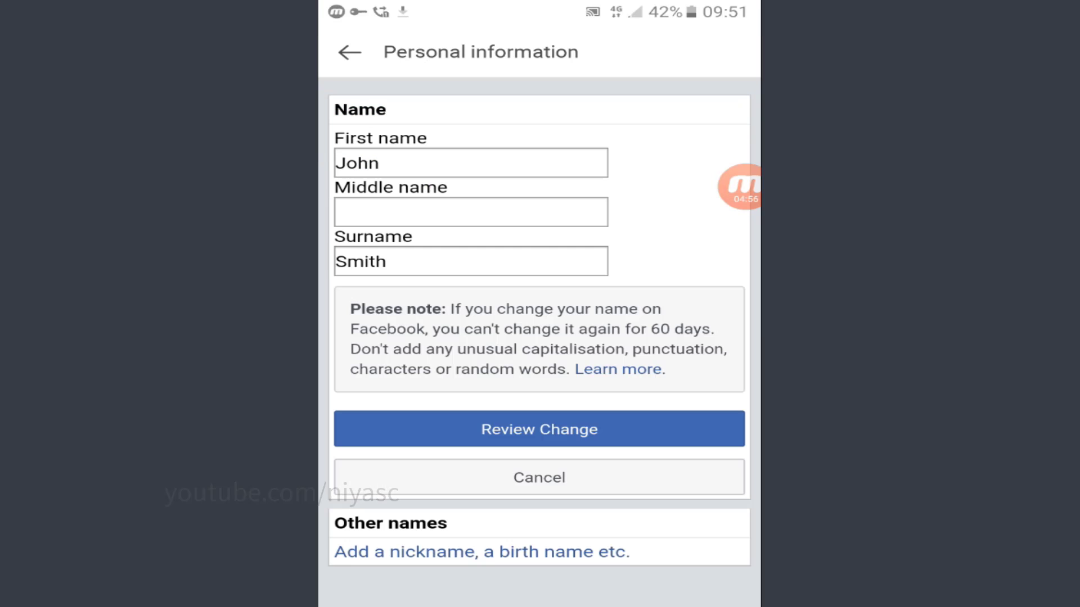
Step: Clear the surname Smith, confirm with the password and save the name as just John
click(384, 261)
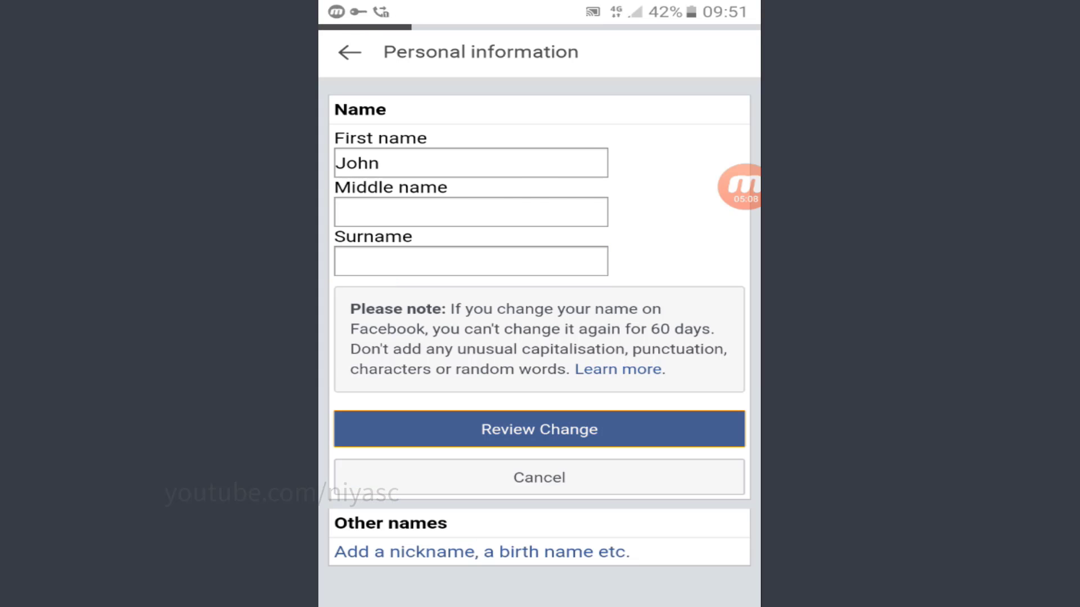
click(540, 429)
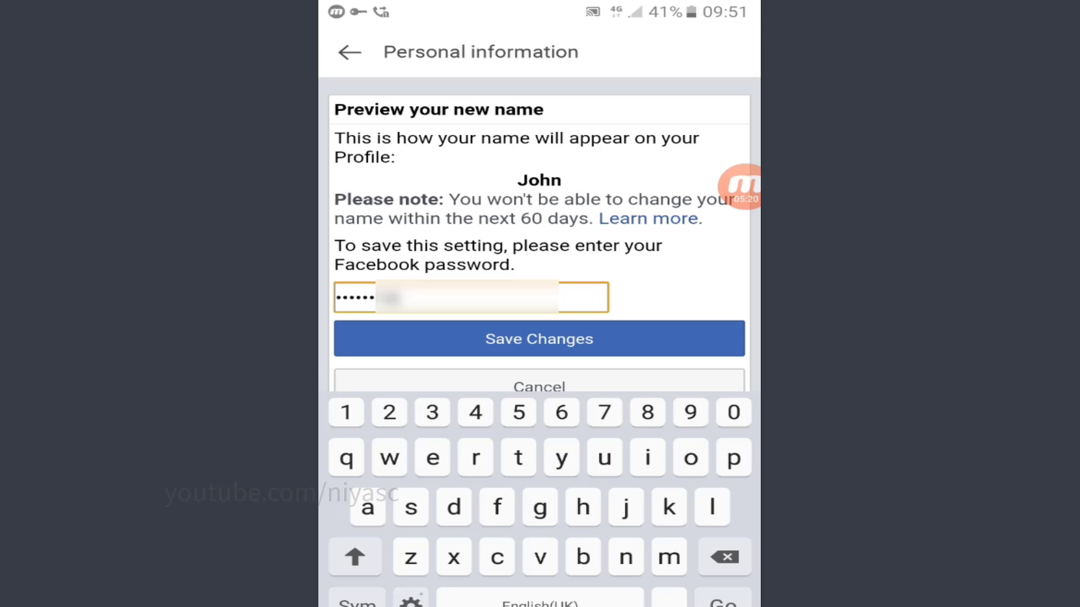
click(539, 339)
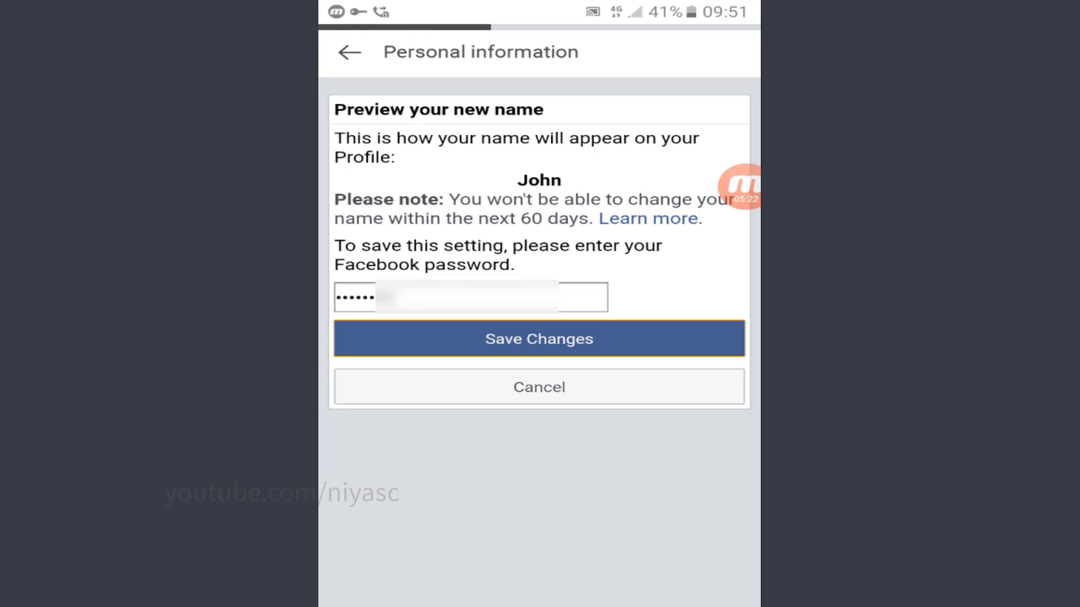
click(540, 339)
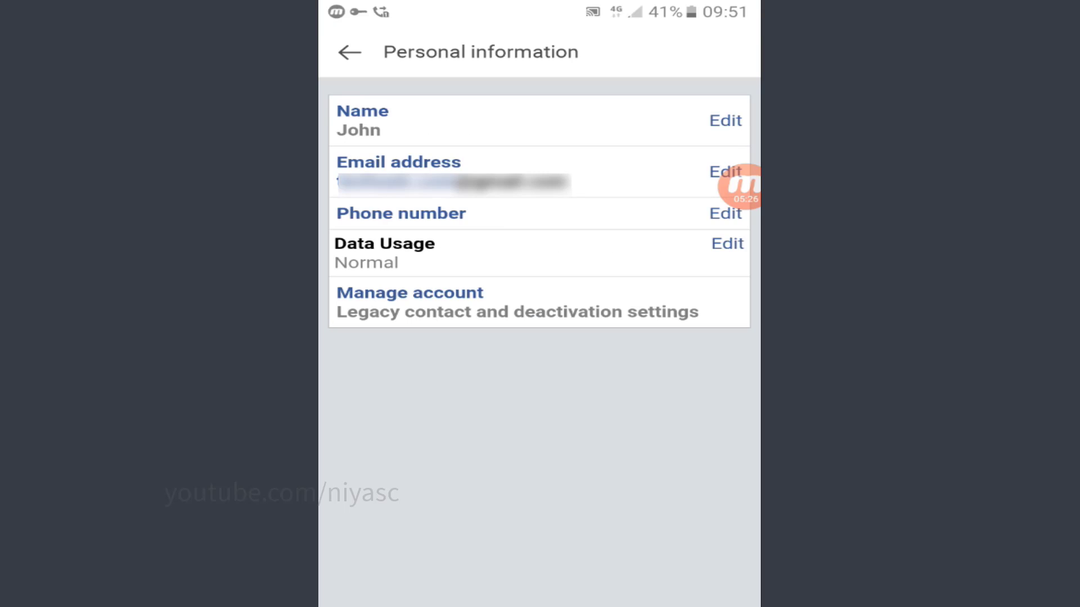
click(348, 52)
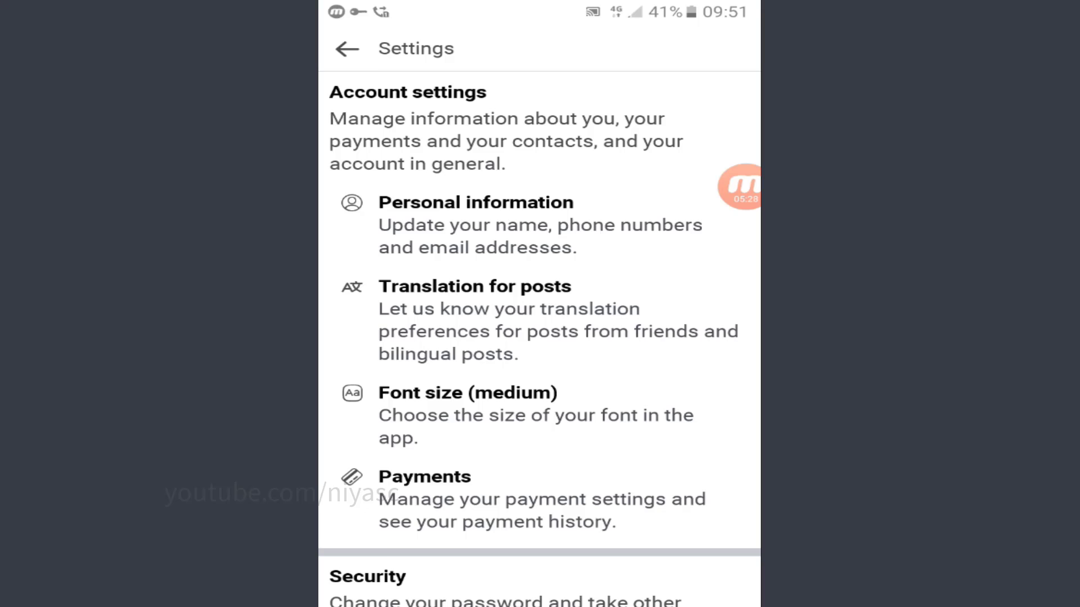